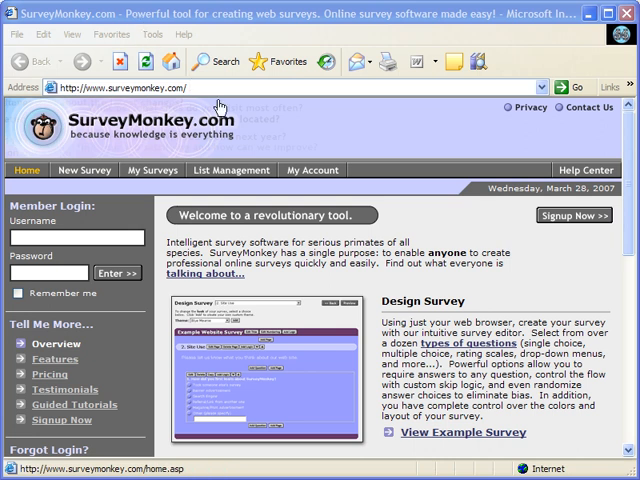
pyautogui.moveTo(370, 240)
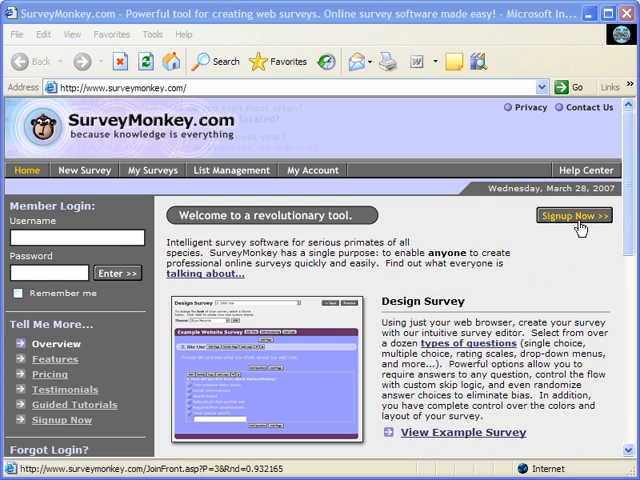
# Start the account sign-up from the SurveyMonkey home page
pyautogui.click(574, 216)
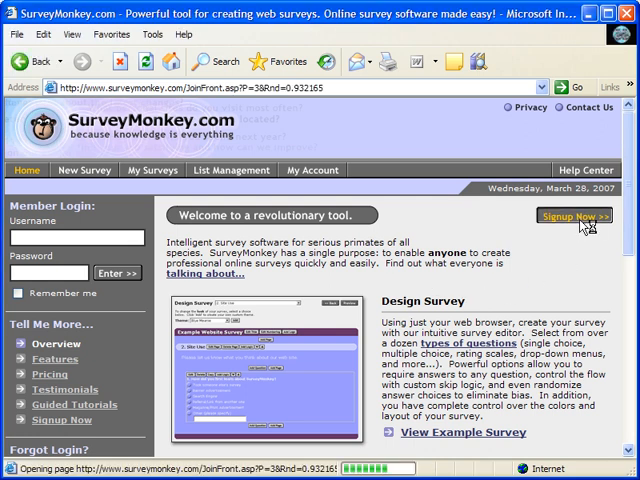
# Submit the new account's email, password and confirmation to reach My Surveys
pyautogui.click(576, 216)
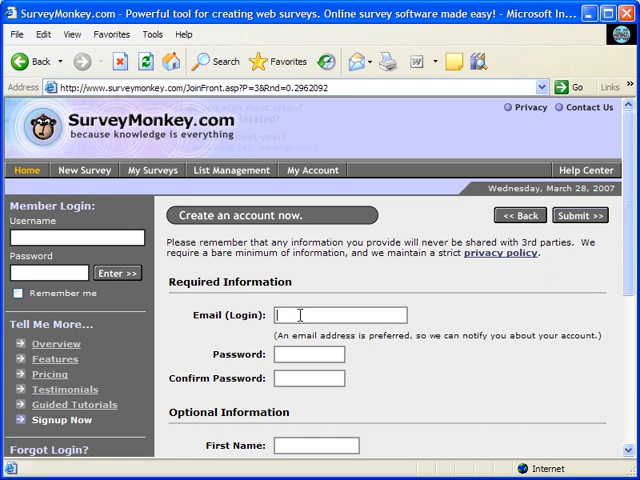
pyautogui.write('id')
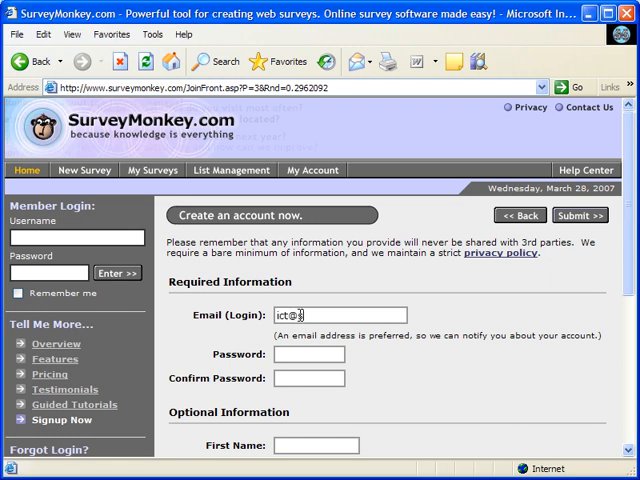
pyautogui.write('hr.gdst')
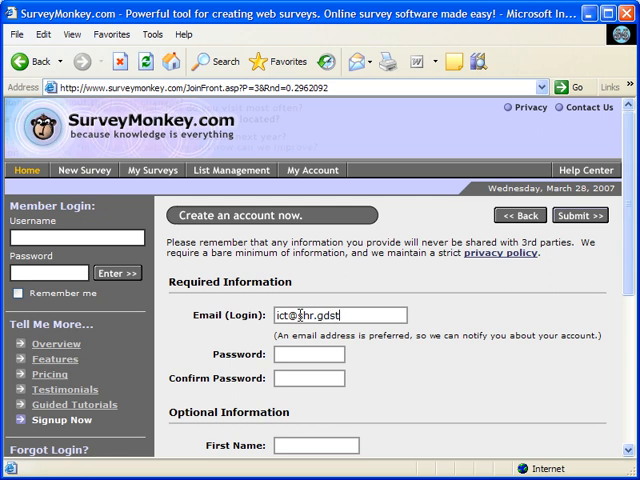
pyautogui.write('.net')
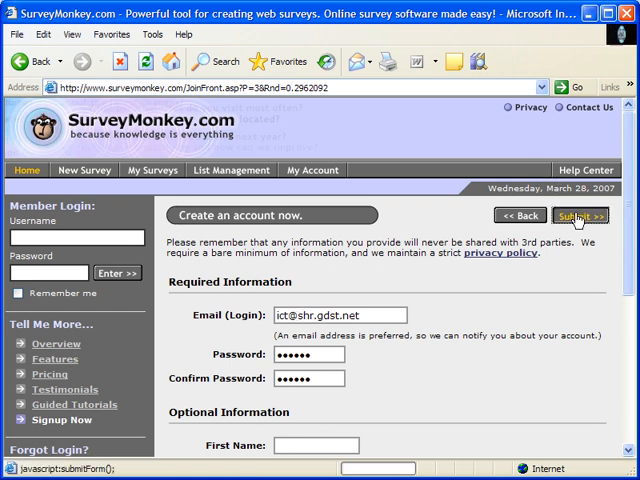
pyautogui.click(580, 216)
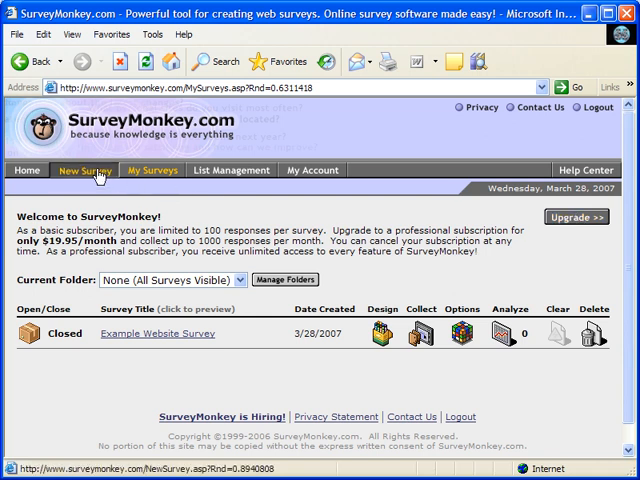
# Create a new survey from scratch and reach its design page
pyautogui.click(84, 170)
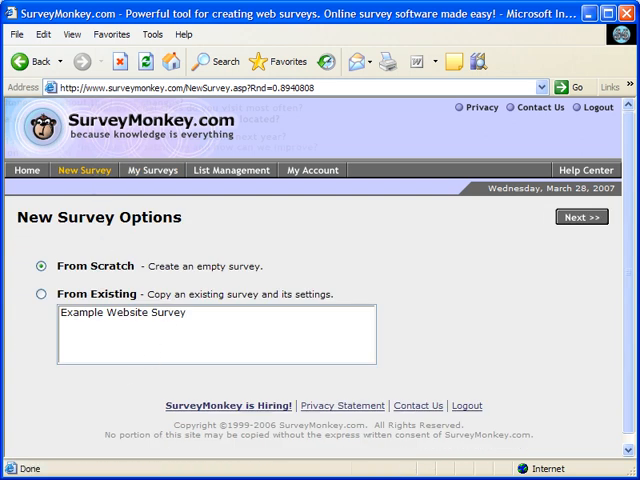
pyautogui.click(580, 216)
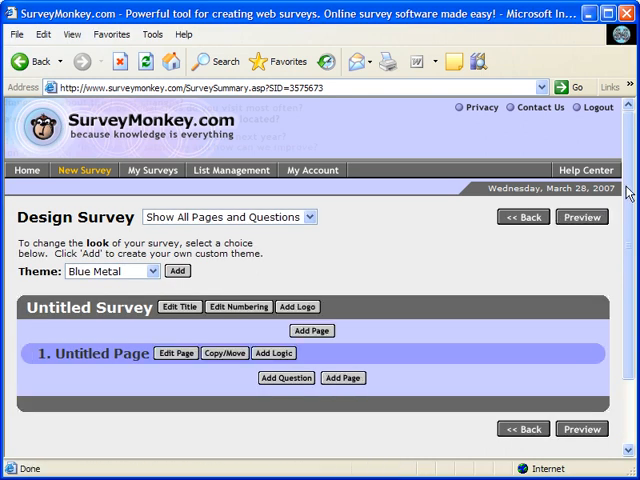
# Choose Cloudy Day from the survey's Theme dropdown
pyautogui.scroll(-3)
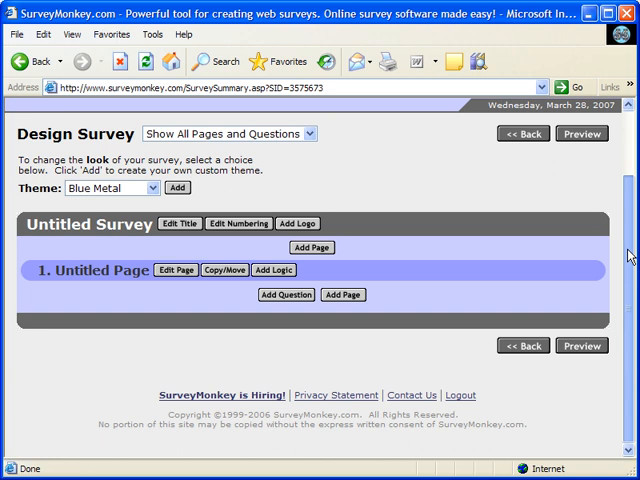
pyautogui.scroll(3)
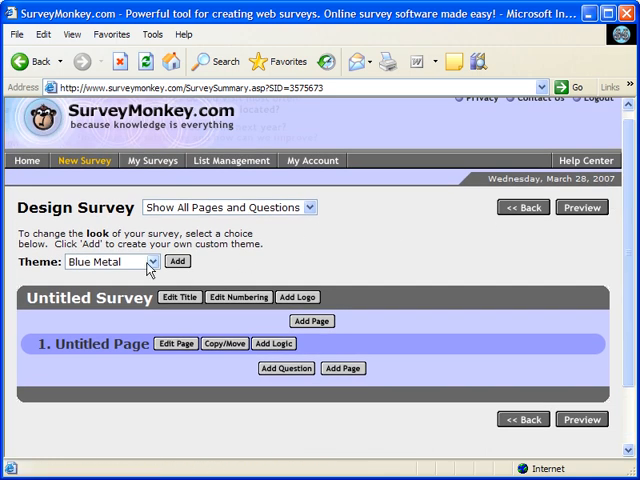
pyautogui.click(152, 260)
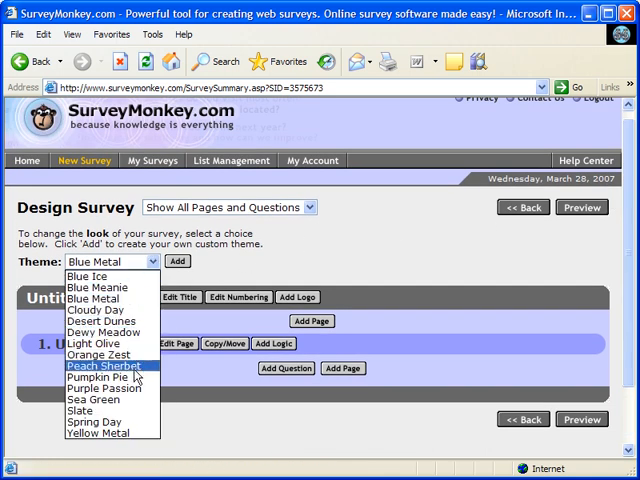
pyautogui.click(104, 304)
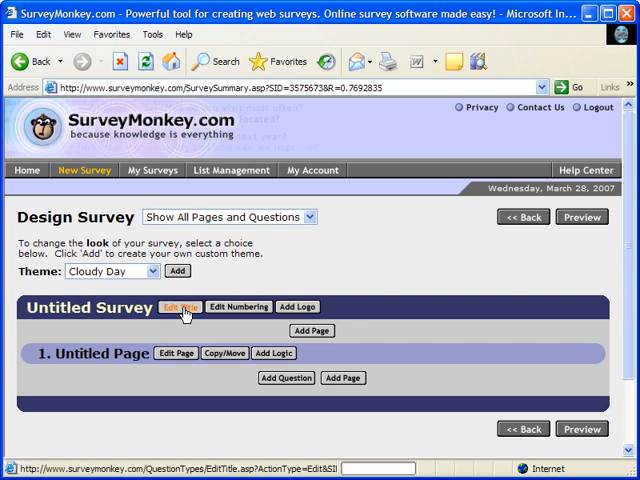
# Replace the title 'Untitled Survey' with "Mr C's Survey" and update it
pyautogui.click(180, 308)
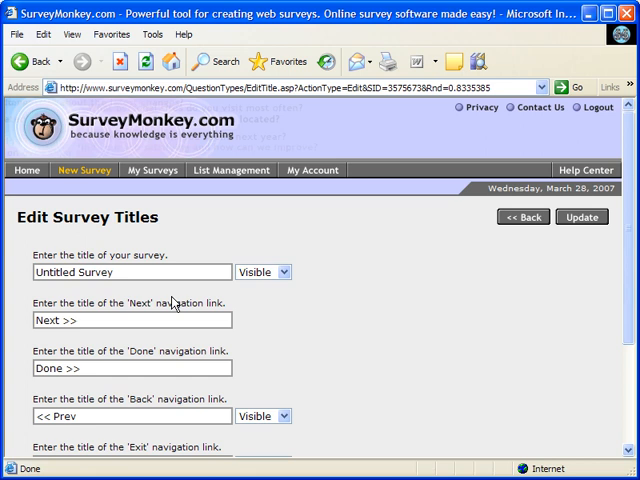
pyautogui.tripleClick(130, 272)
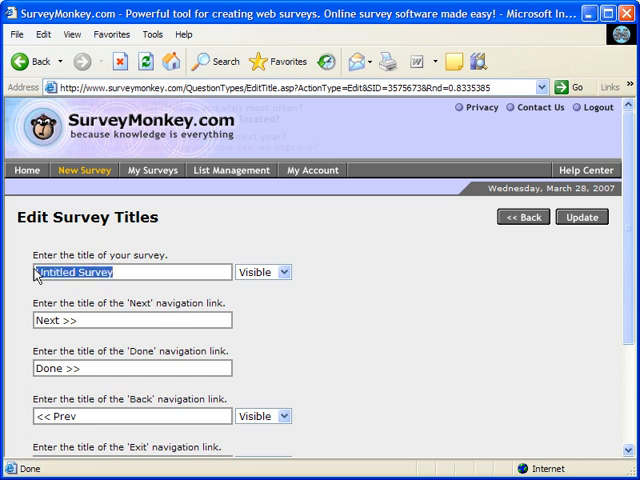
pyautogui.write("Mr C's")
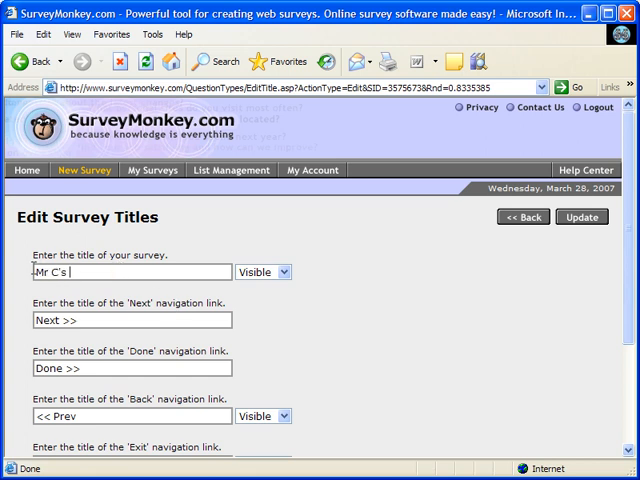
pyautogui.write('Survey')
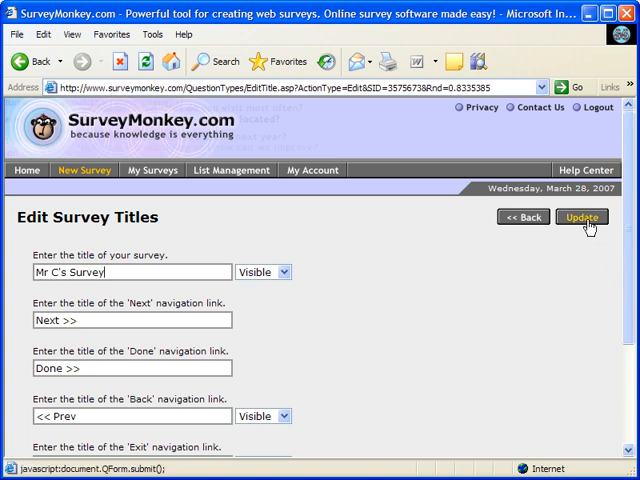
pyautogui.click(580, 216)
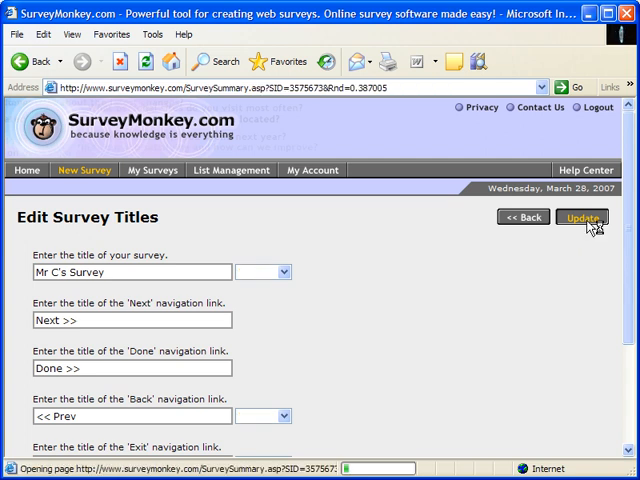
pyautogui.click(582, 216)
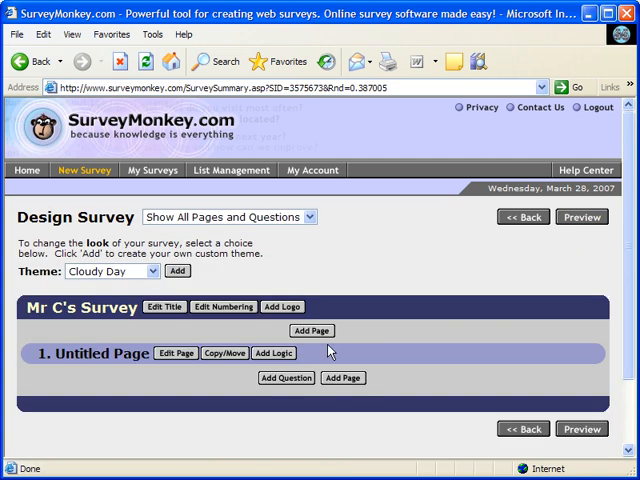
# Change the first page's title from 'Untitled Page' to 'Page 1' and update it
pyautogui.click(176, 352)
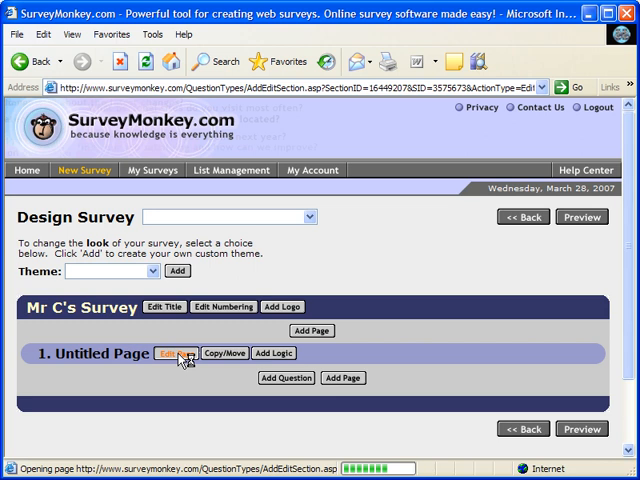
pyautogui.click(176, 352)
pyautogui.write('Pag')
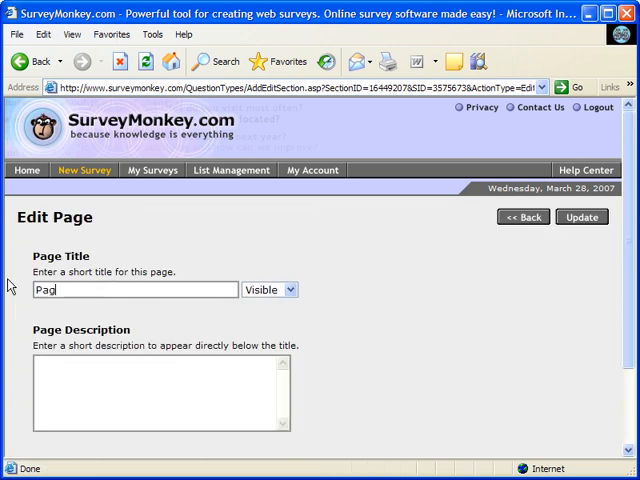
pyautogui.write('e 1')
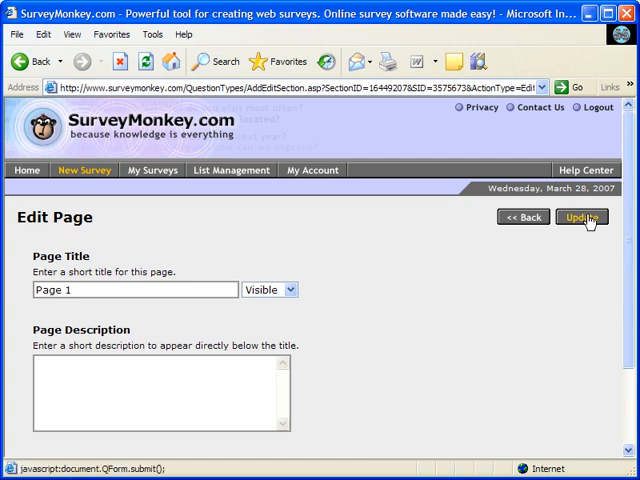
pyautogui.click(584, 216)
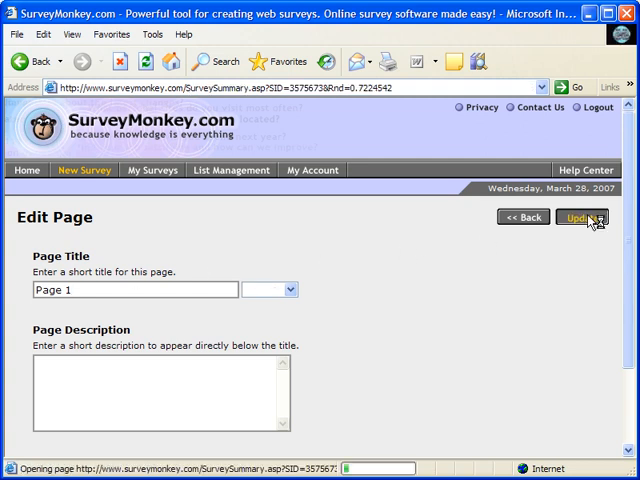
pyautogui.click(582, 216)
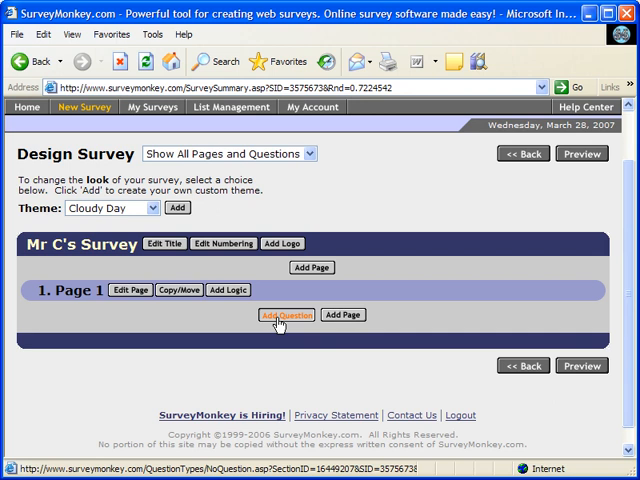
# Begin adding a question to Page 1 and show the Question Types Overview popup
pyautogui.click(284, 316)
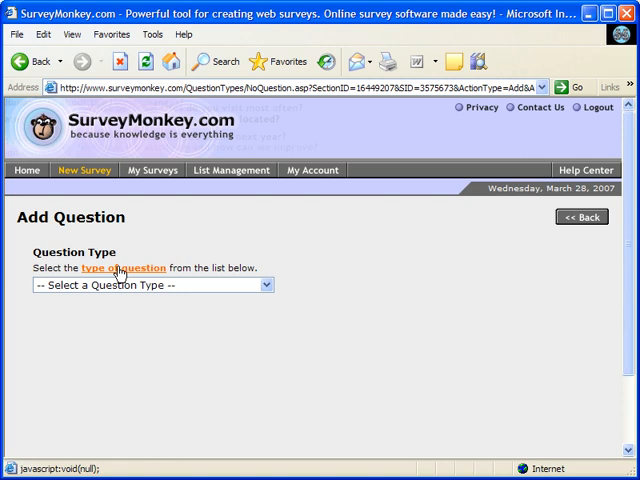
pyautogui.click(122, 268)
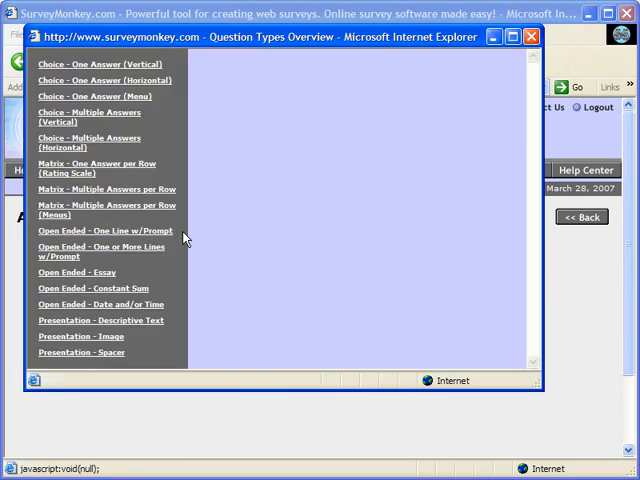
pyautogui.moveTo(98, 64)
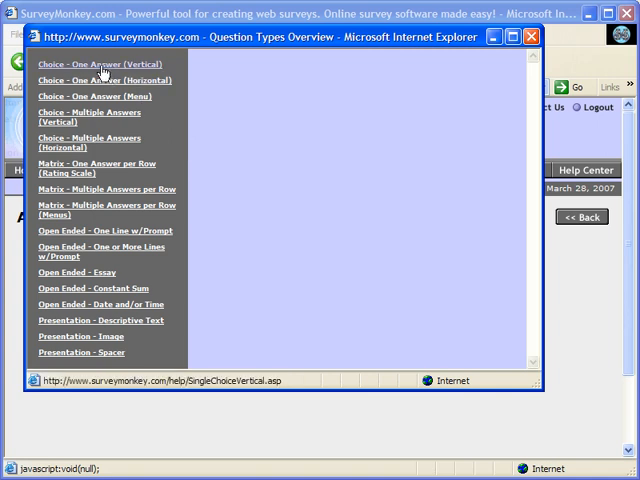
# Browse single-answer, dropdown, checkbox and single-line examples, then close the overview
pyautogui.click(88, 64)
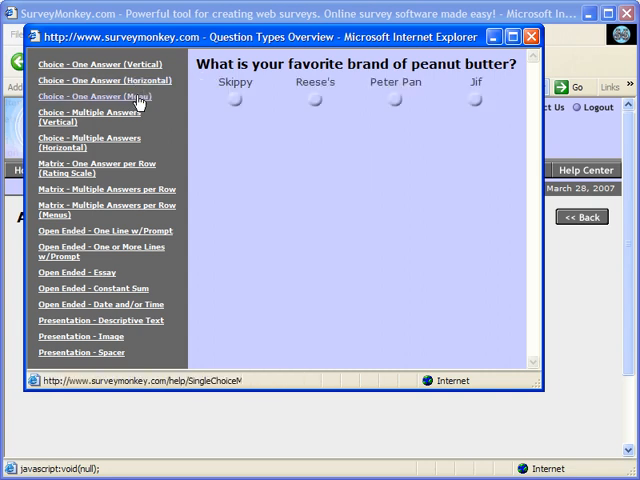
pyautogui.click(104, 98)
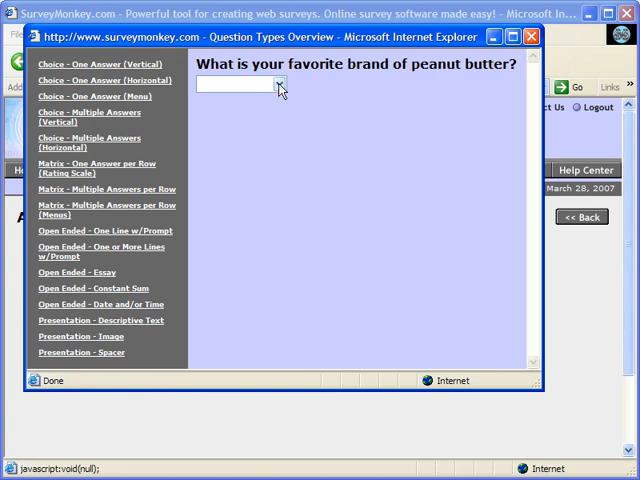
pyautogui.click(278, 84)
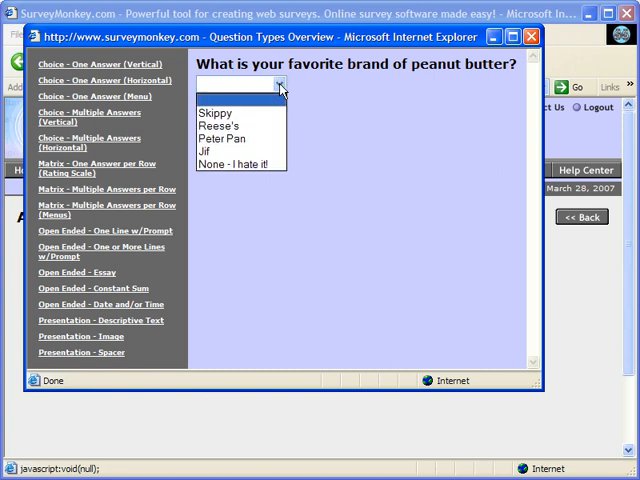
pyautogui.click(280, 88)
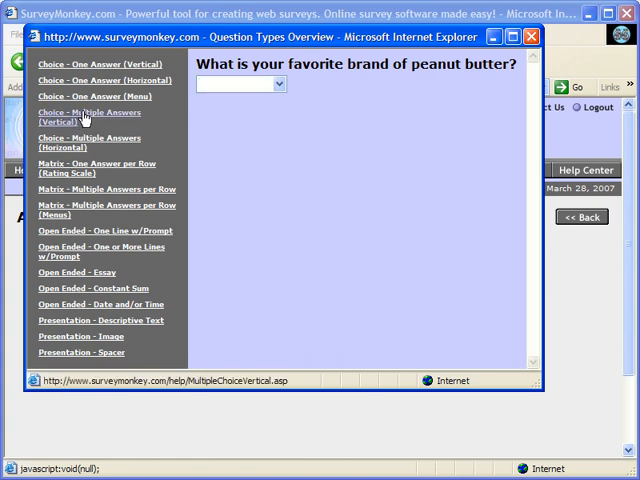
pyautogui.click(90, 116)
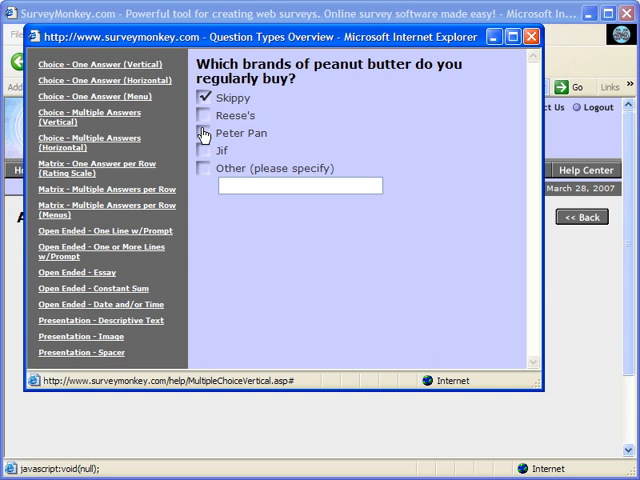
pyautogui.click(204, 132)
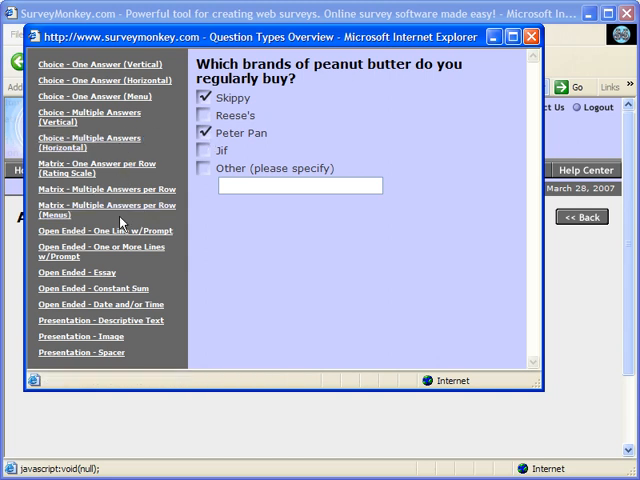
pyautogui.moveTo(104, 230)
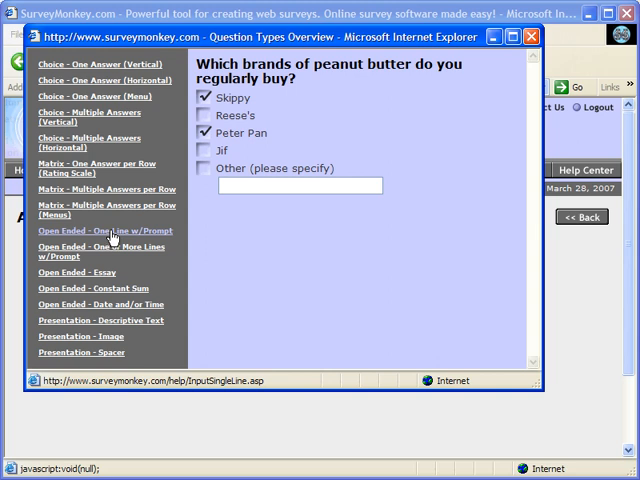
pyautogui.click(104, 230)
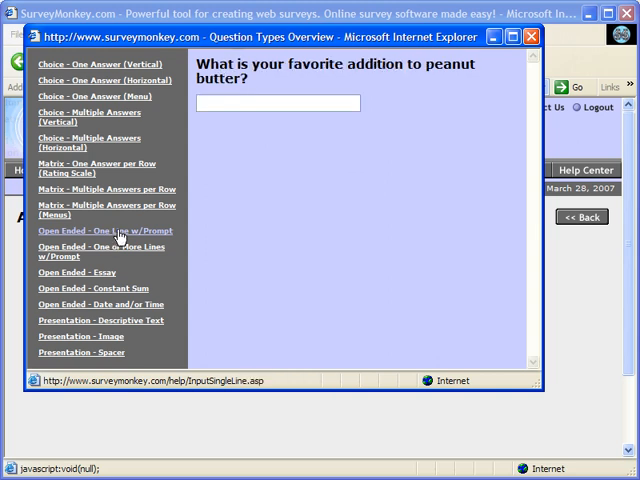
pyautogui.click(98, 252)
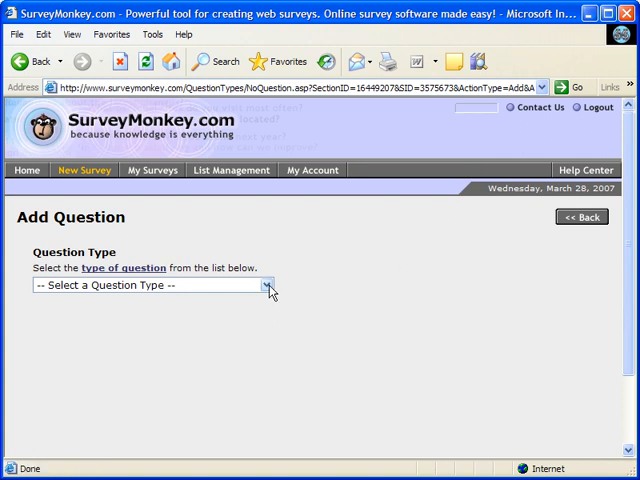
# Add one-answer vertical question 'Which form are you in?' with choices 7P, 7Q, 7R
pyautogui.click(264, 284)
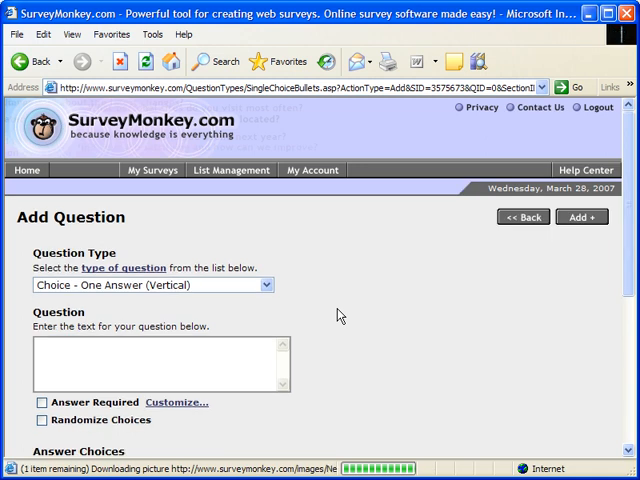
pyautogui.write('Which form are you in?')
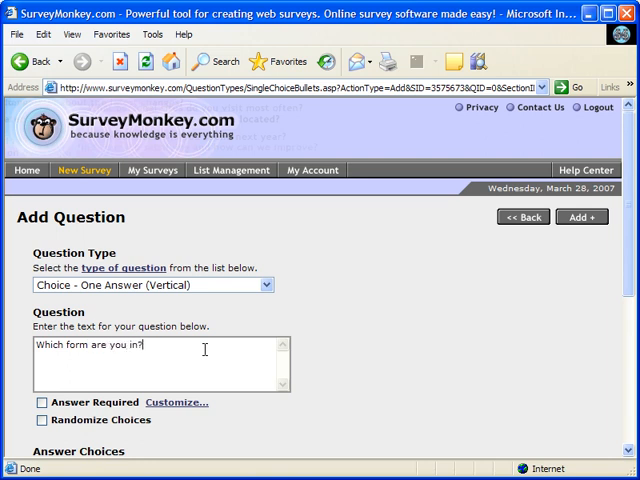
pyautogui.moveTo(242, 336)
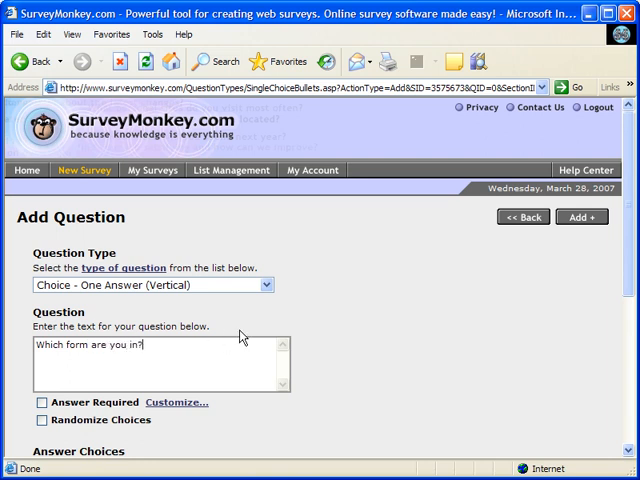
pyautogui.scroll(-3)
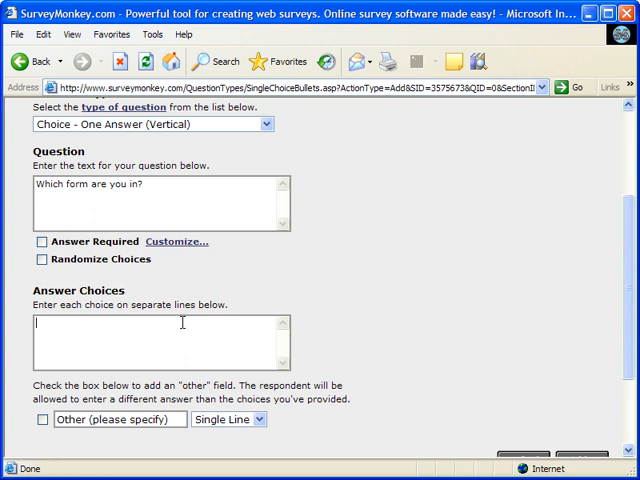
pyautogui.write('7')
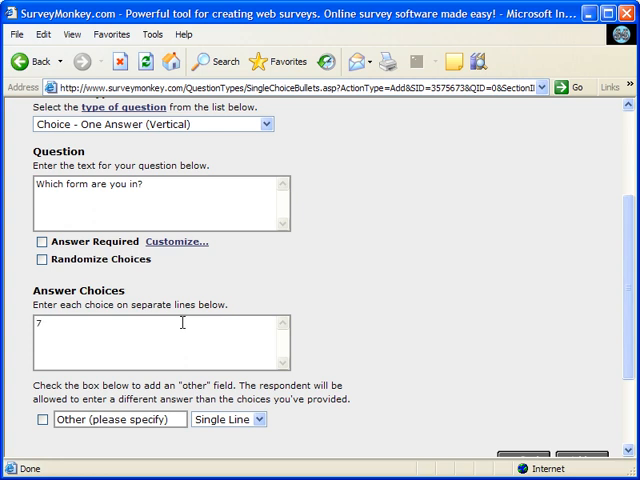
pyautogui.write('P')
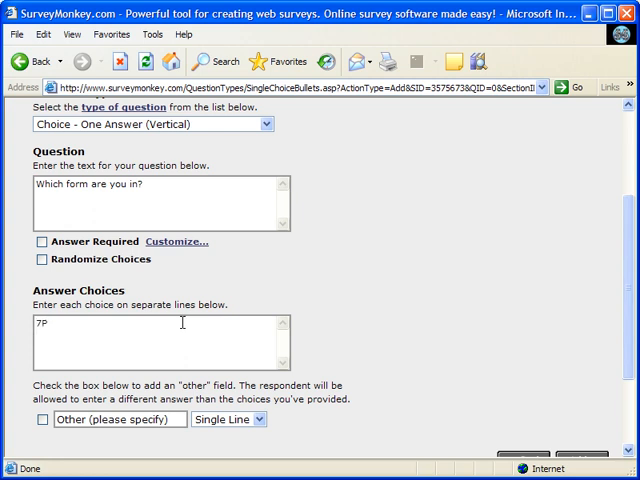
pyautogui.write('7Q')
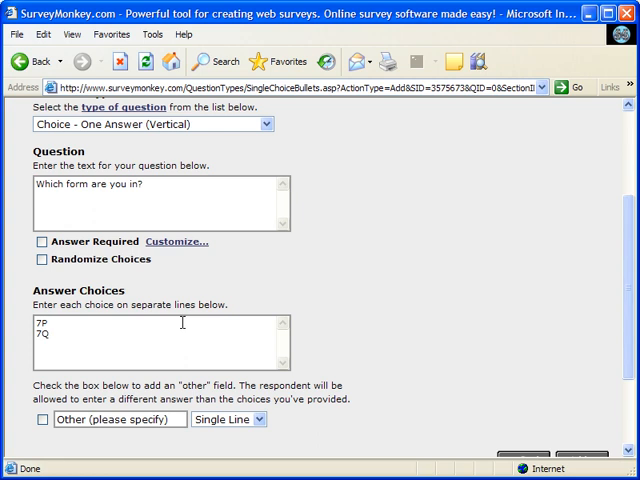
pyautogui.write('7R')
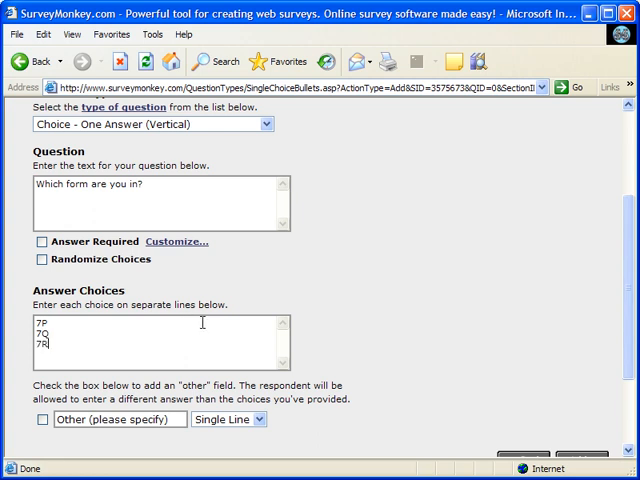
pyautogui.scroll(-3)
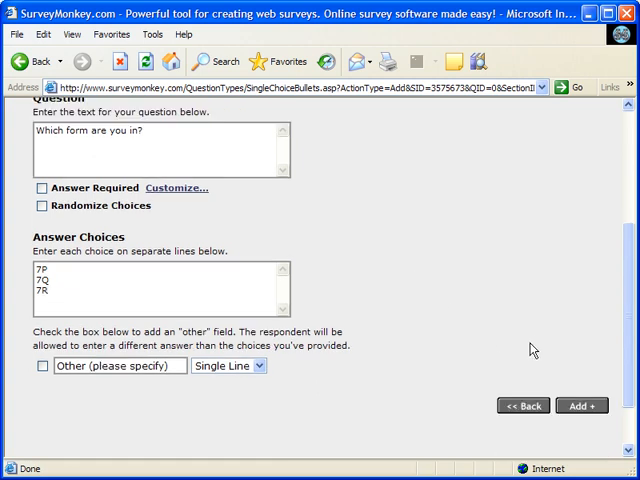
pyautogui.scroll(3)
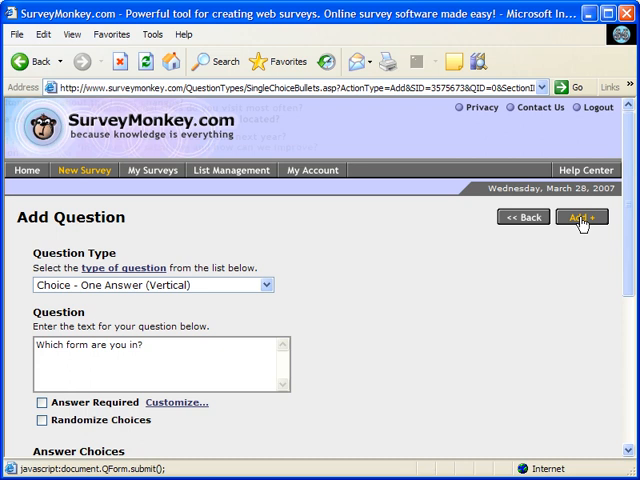
pyautogui.click(580, 216)
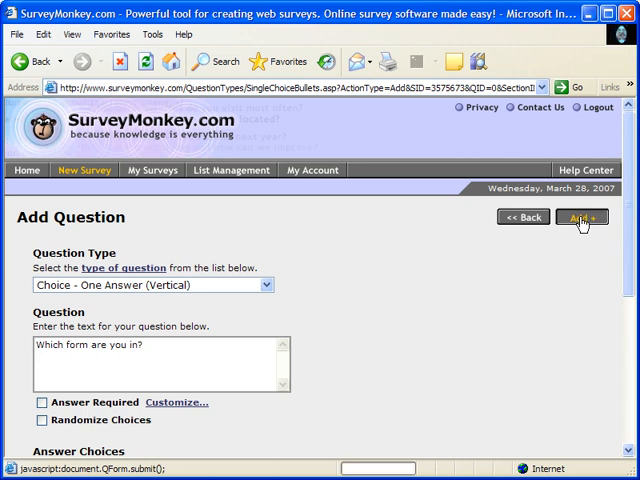
pyautogui.click(582, 216)
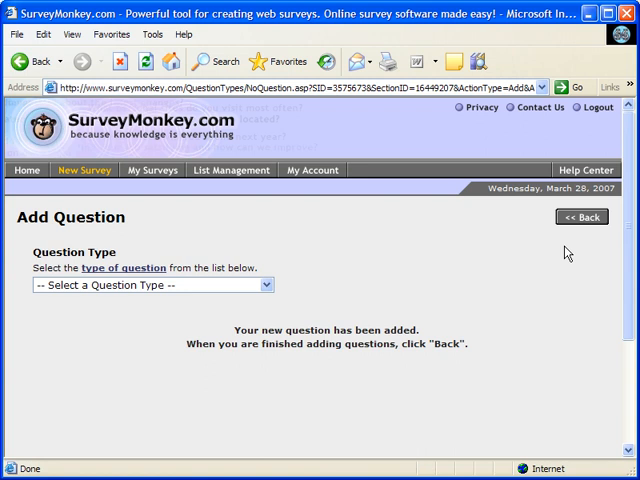
# Add an Open Ended - One Line w/Prompt question 'What is your name?'
pyautogui.click(264, 284)
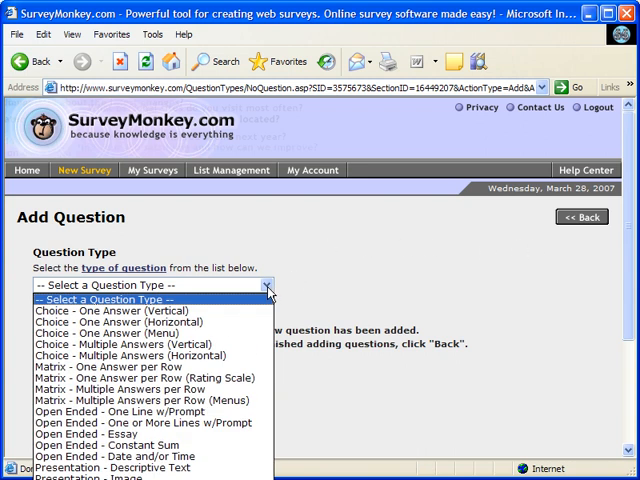
pyautogui.moveTo(120, 310)
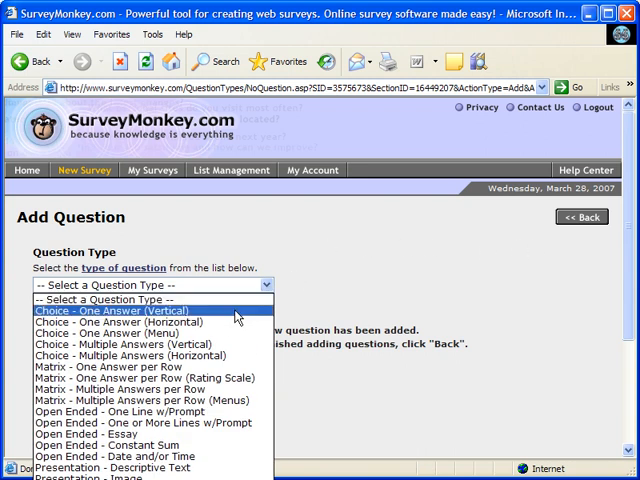
pyautogui.click(120, 412)
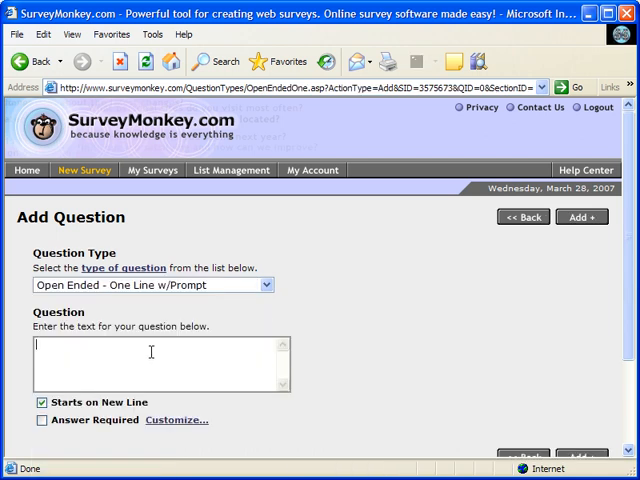
pyautogui.write('What')
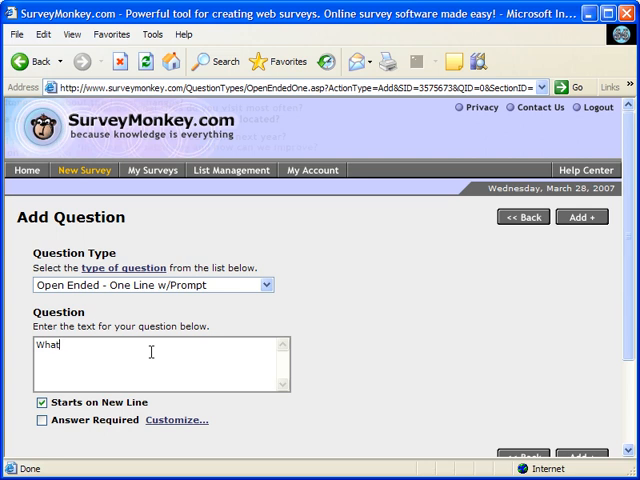
pyautogui.write('is your name')
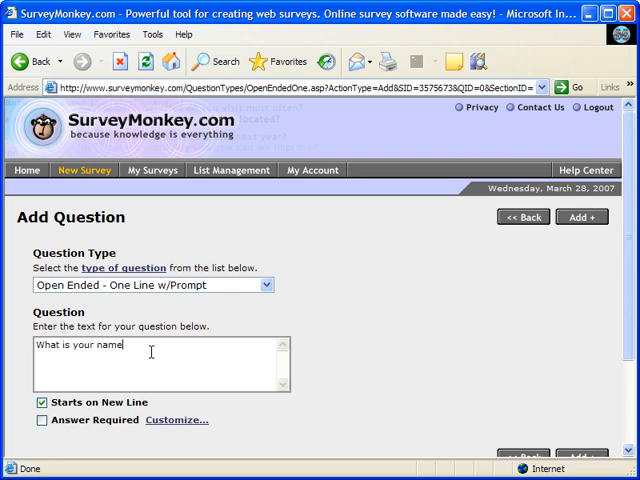
pyautogui.write('?')
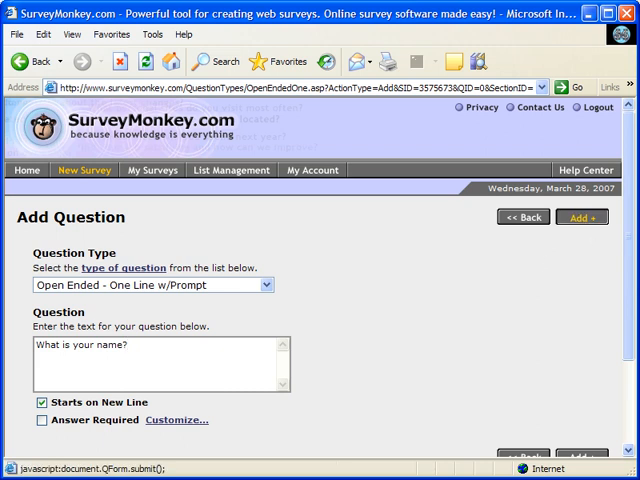
pyautogui.click(582, 216)
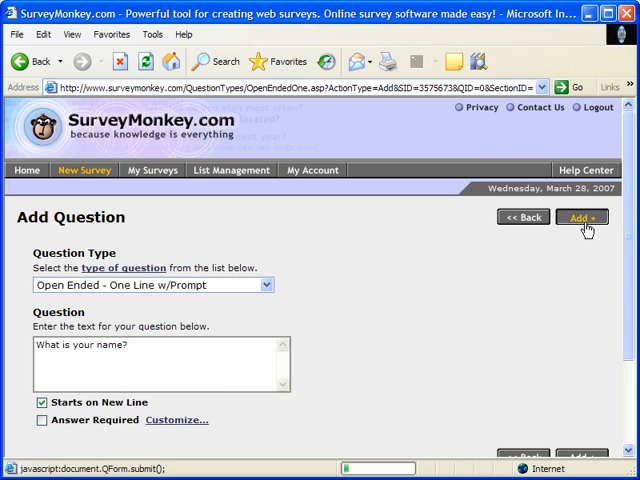
pyautogui.click(582, 216)
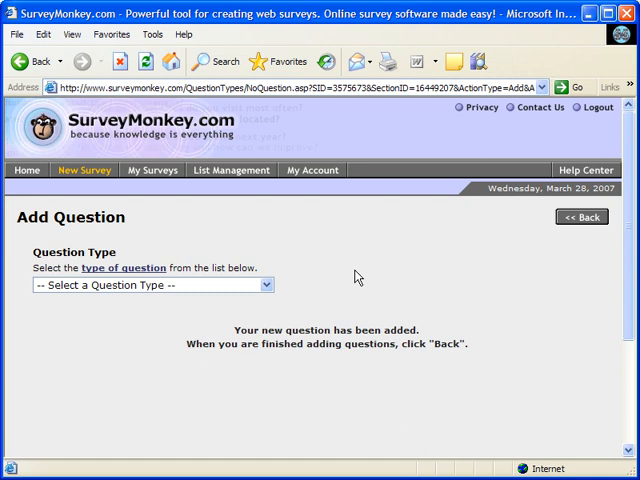
# Start a 'Choice - One Answer (Vertical)' question reading 'What colour are your eyes?'
pyautogui.click(150, 284)
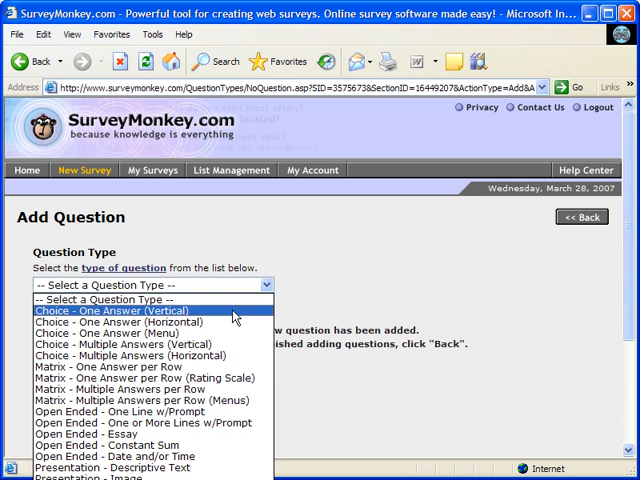
pyautogui.click(150, 310)
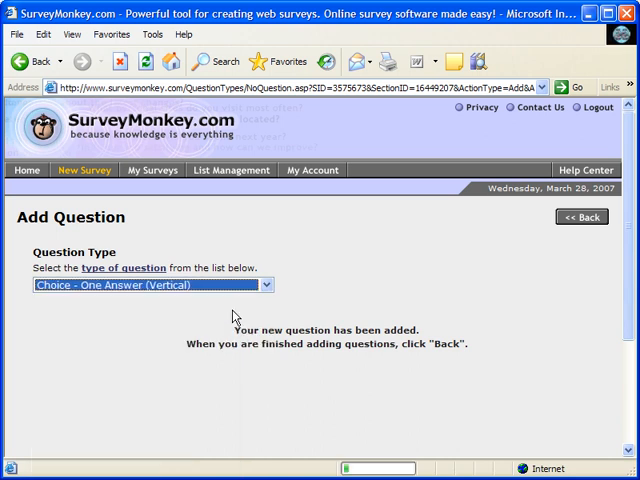
pyautogui.click(264, 284)
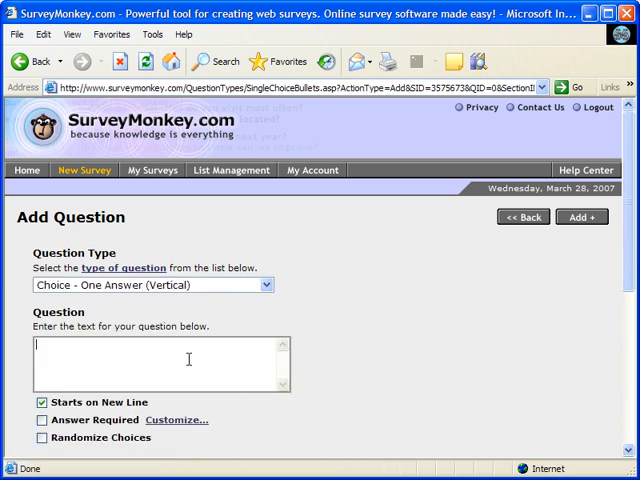
pyautogui.write('What')
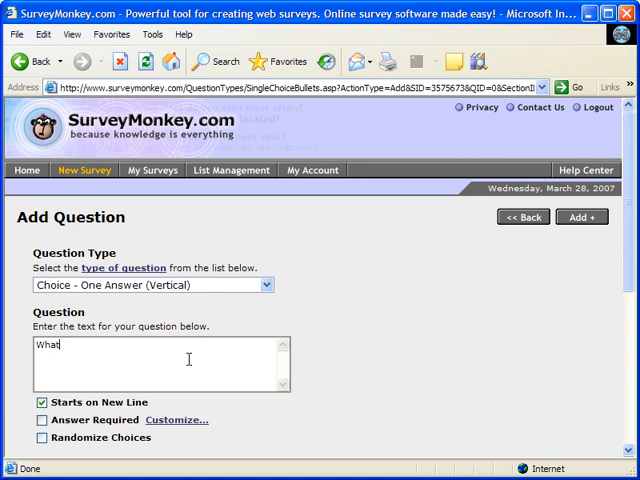
pyautogui.write('colour are you')
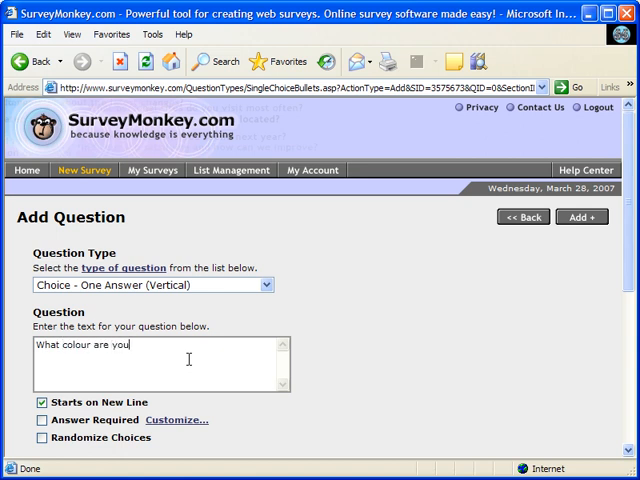
pyautogui.write('r eyes?')
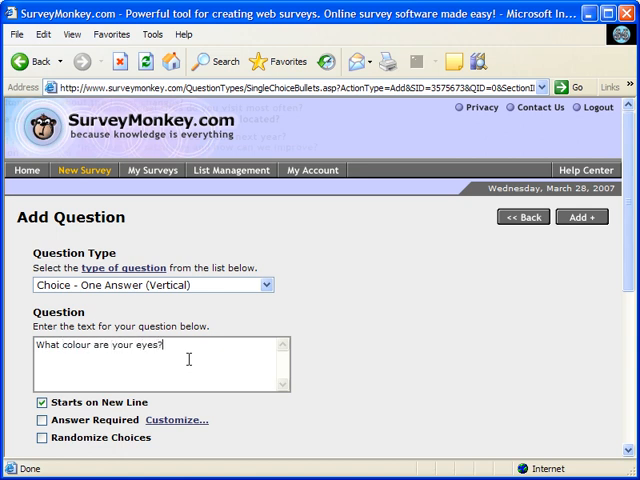
# Enter the choices Blue, Brown, Green with an 'Other (please specify)' option and add the question
pyautogui.scroll(-3)
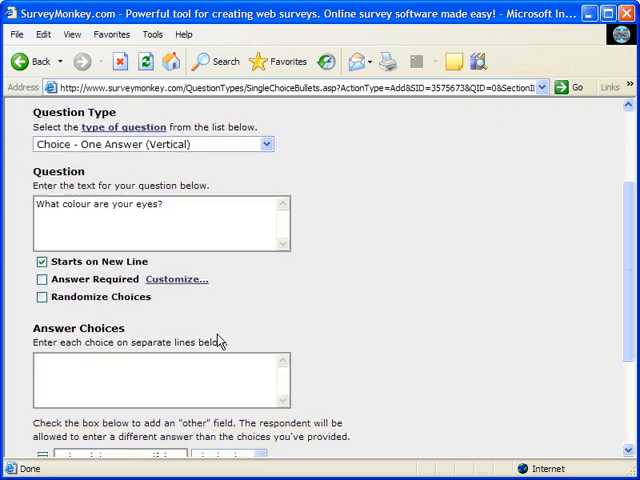
pyautogui.write('B')
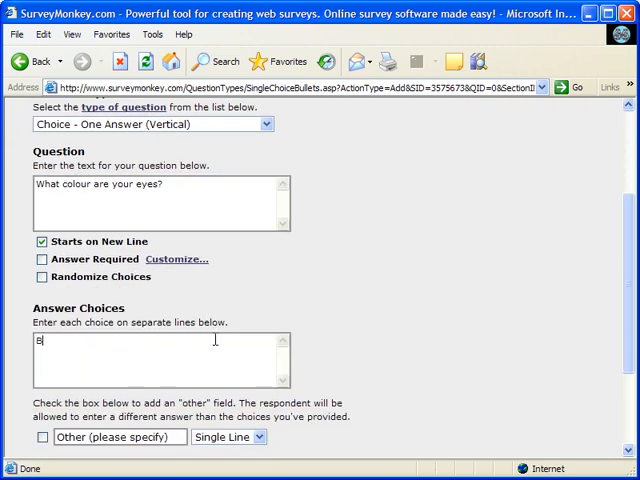
pyautogui.write('lue')
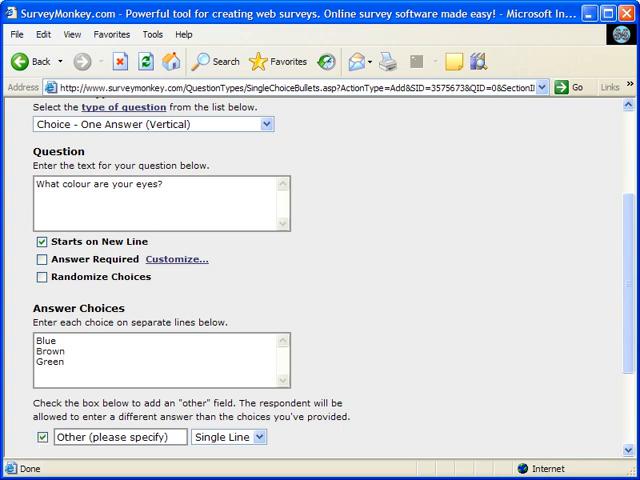
pyautogui.scroll(-3)
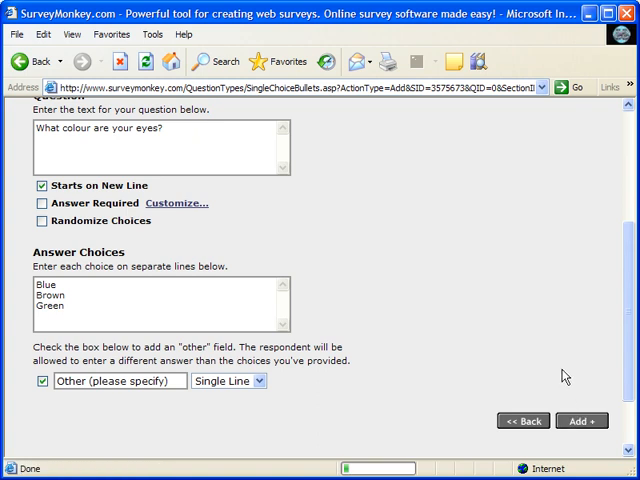
pyautogui.click(580, 420)
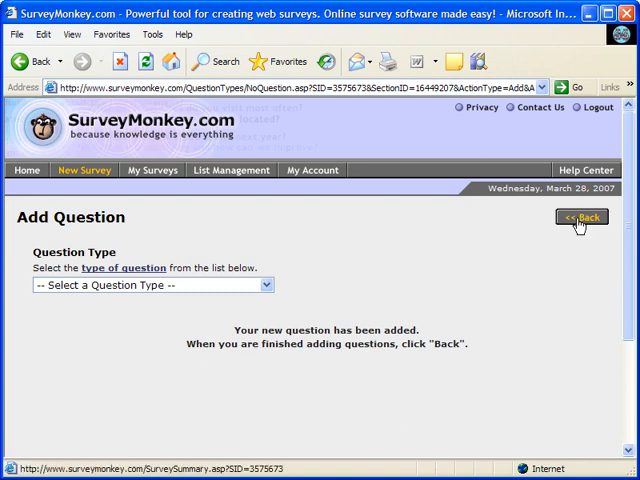
# Return via '<< Back' to the Design Survey page and review the three questions on Page 1
pyautogui.click(582, 216)
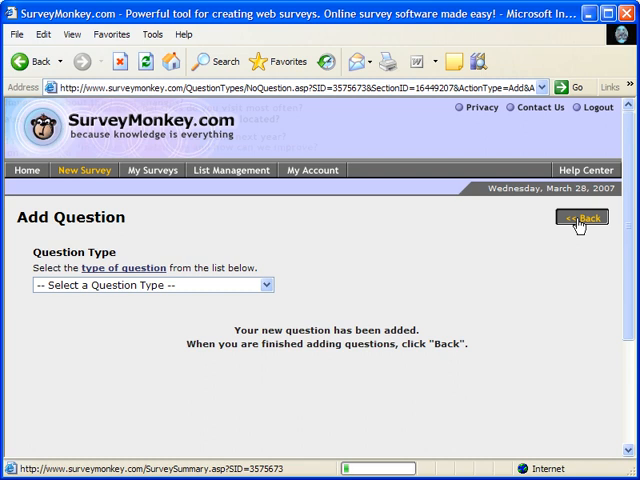
pyautogui.click(582, 218)
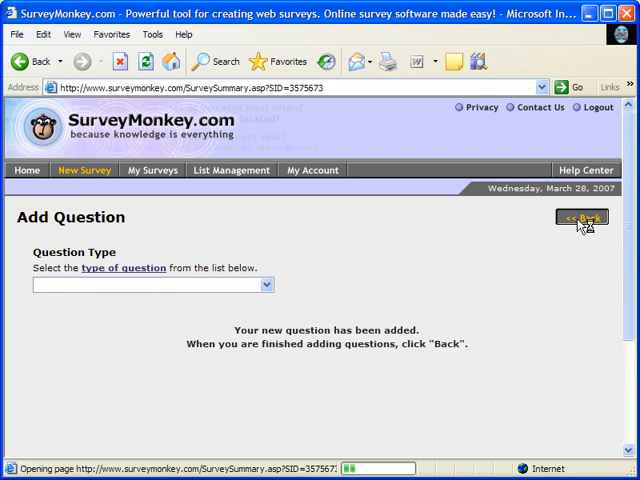
pyautogui.click(582, 218)
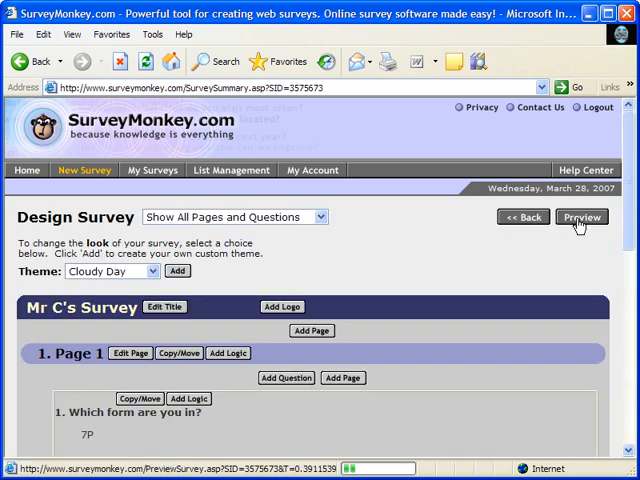
pyautogui.click(580, 216)
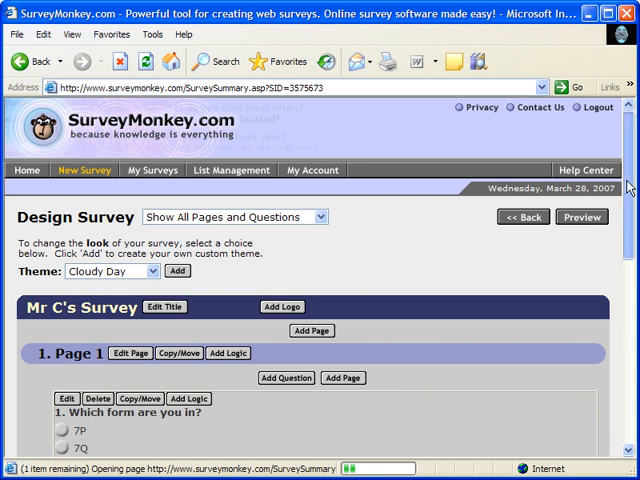
pyautogui.scroll(-3)
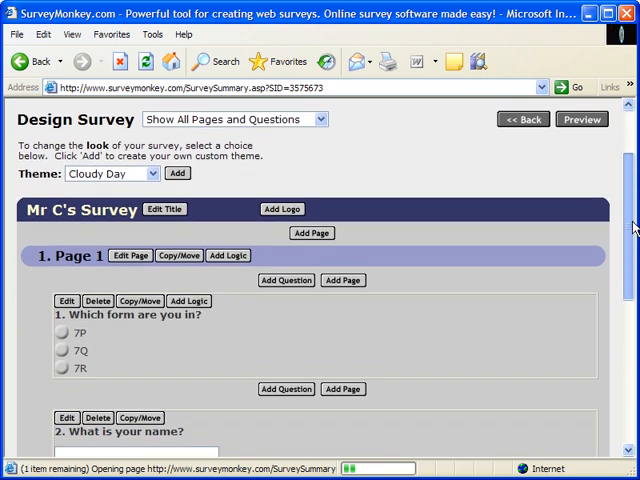
pyautogui.scroll(-3)
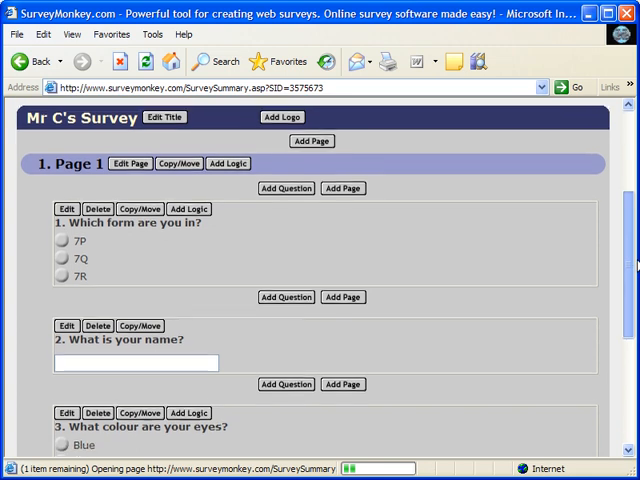